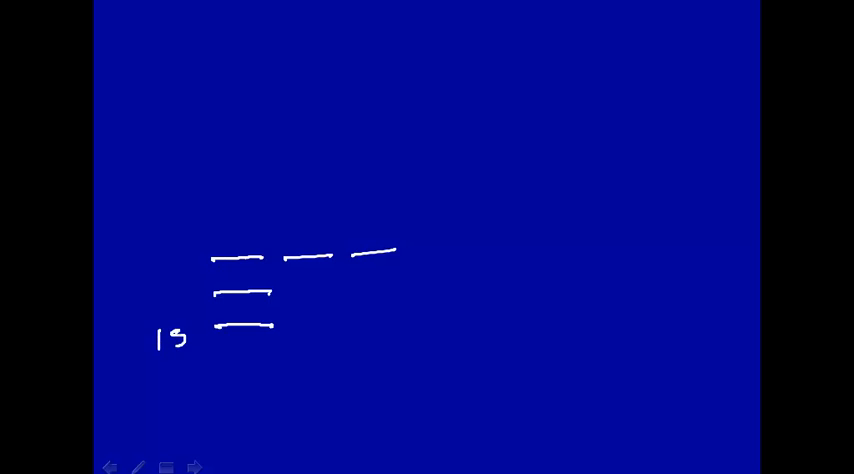
Step: Ink the level lines and write '1s' beside the lowest energy level
{"action": "type", "text": "25"}
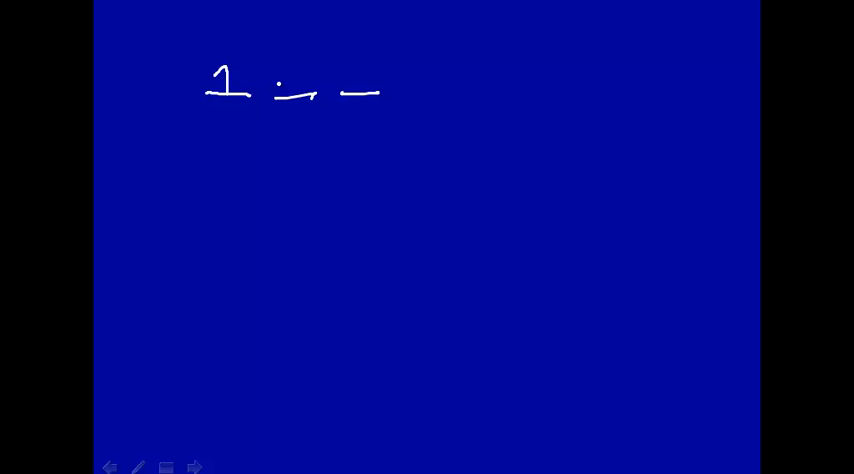
Step: Draw an up arrow for an electron on the first orbital line
{"action": "left_click_drag", "start_coordinate": [240, 65], "coordinate": [250, 95]}
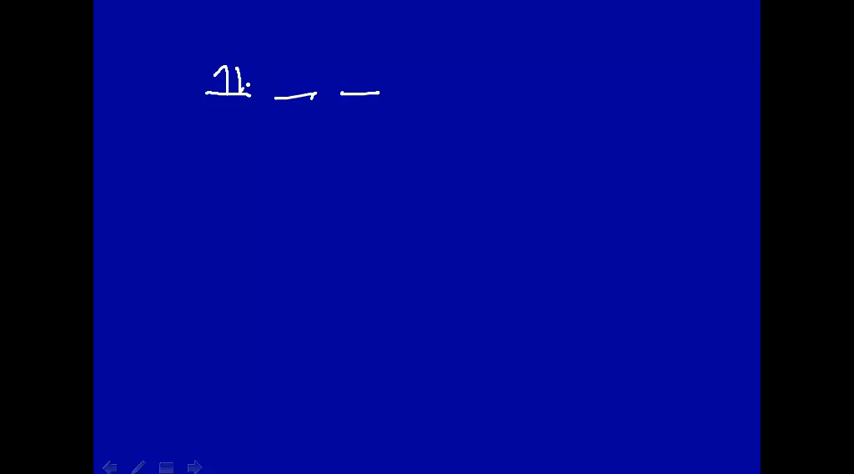